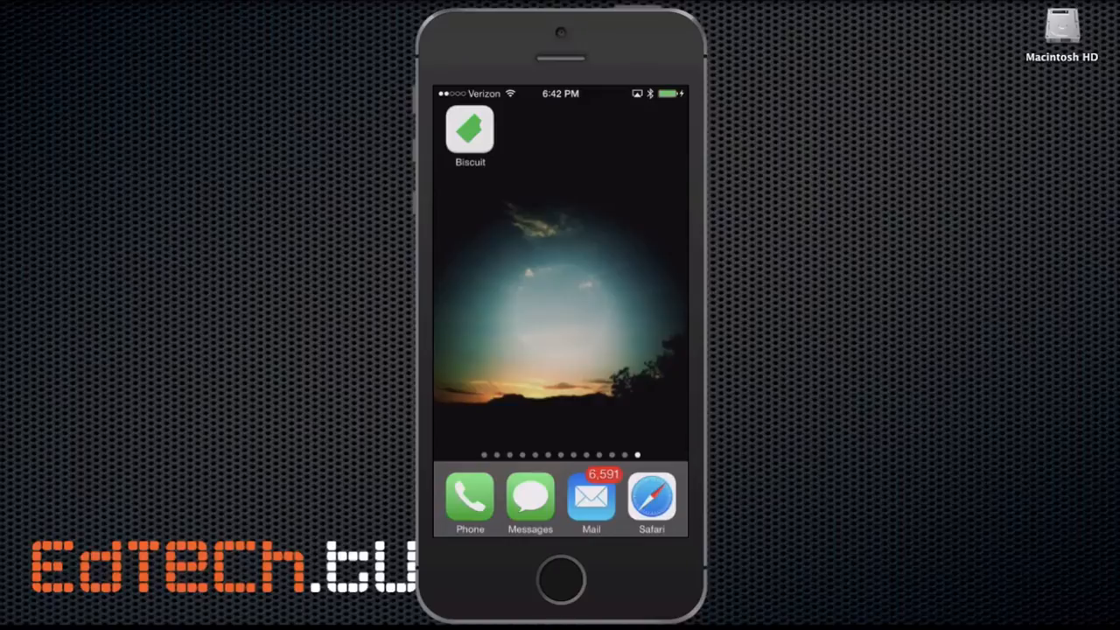
Step: Launch Biscuit, enter the word test, attach its dictionary definition and finish the entry
{"action": "left_click", "coordinate": [469, 131]}
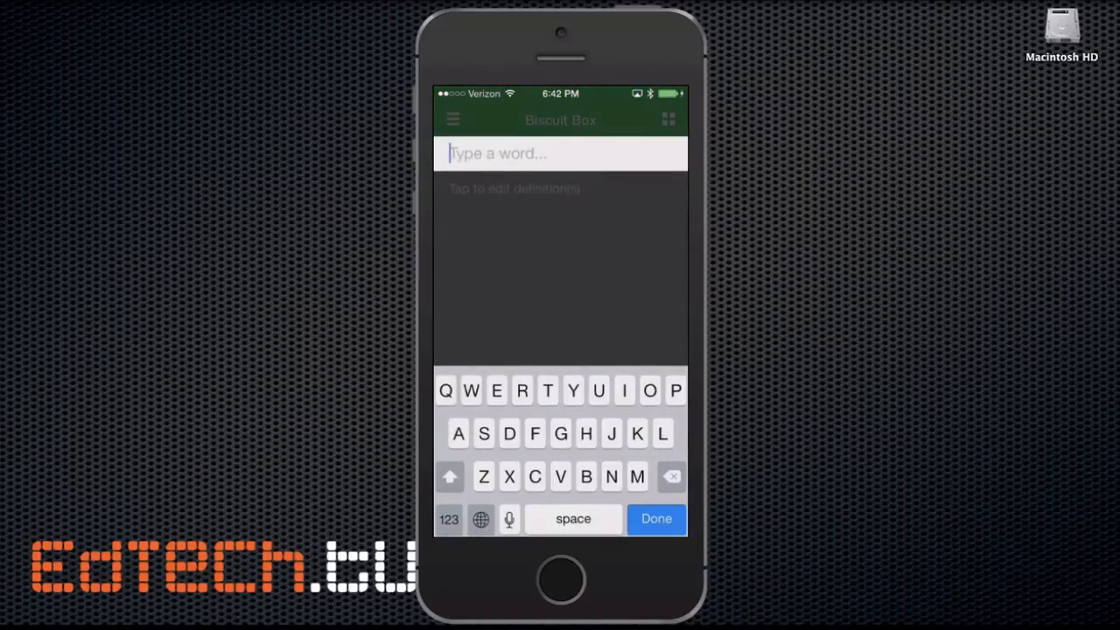
{"action": "type", "text": "test"}
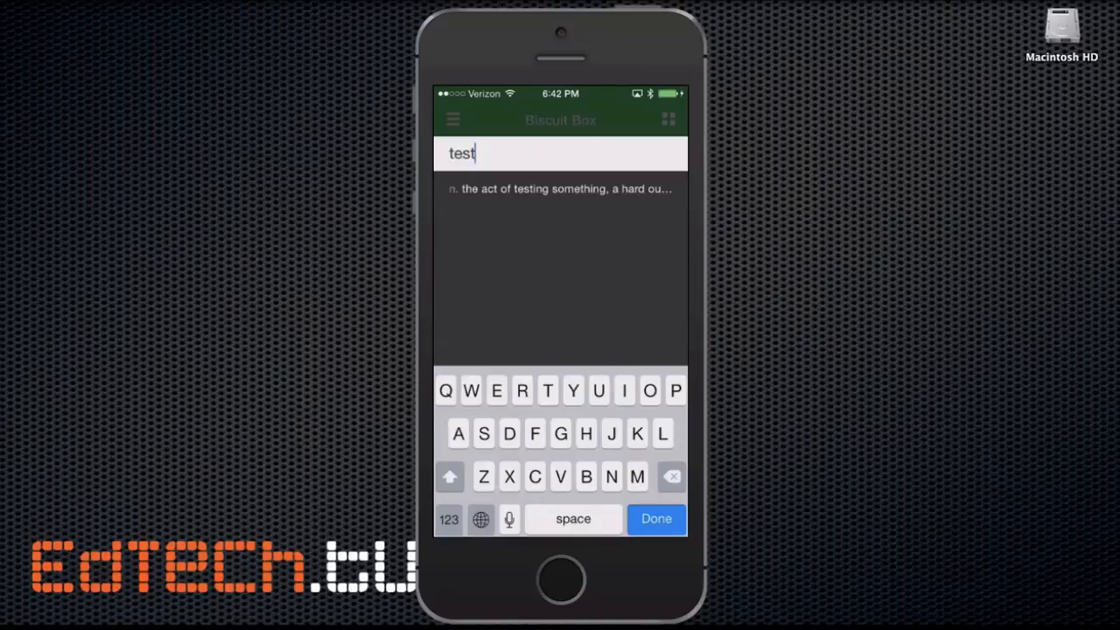
{"action": "left_click", "coordinate": [655, 518]}
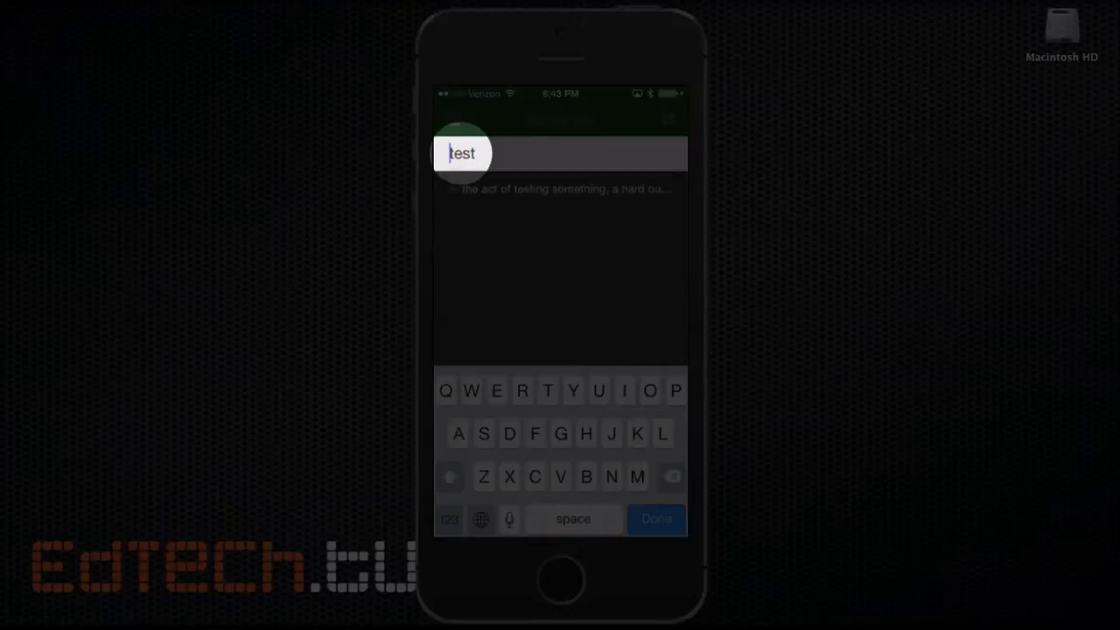
{"action": "left_click", "coordinate": [655, 518]}
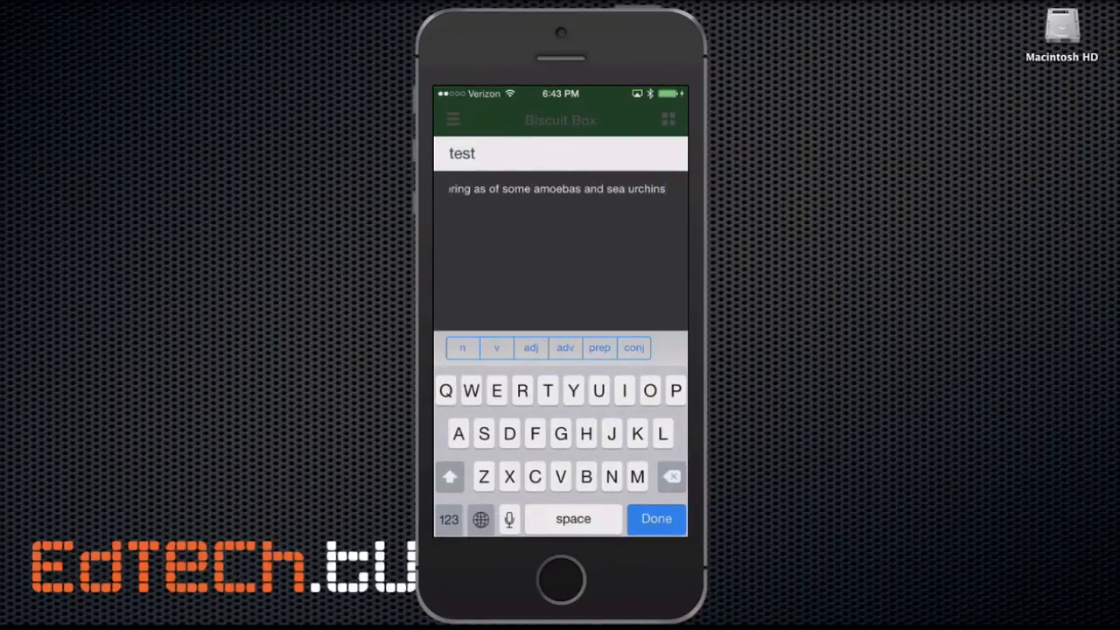
{"action": "left_click", "coordinate": [655, 518]}
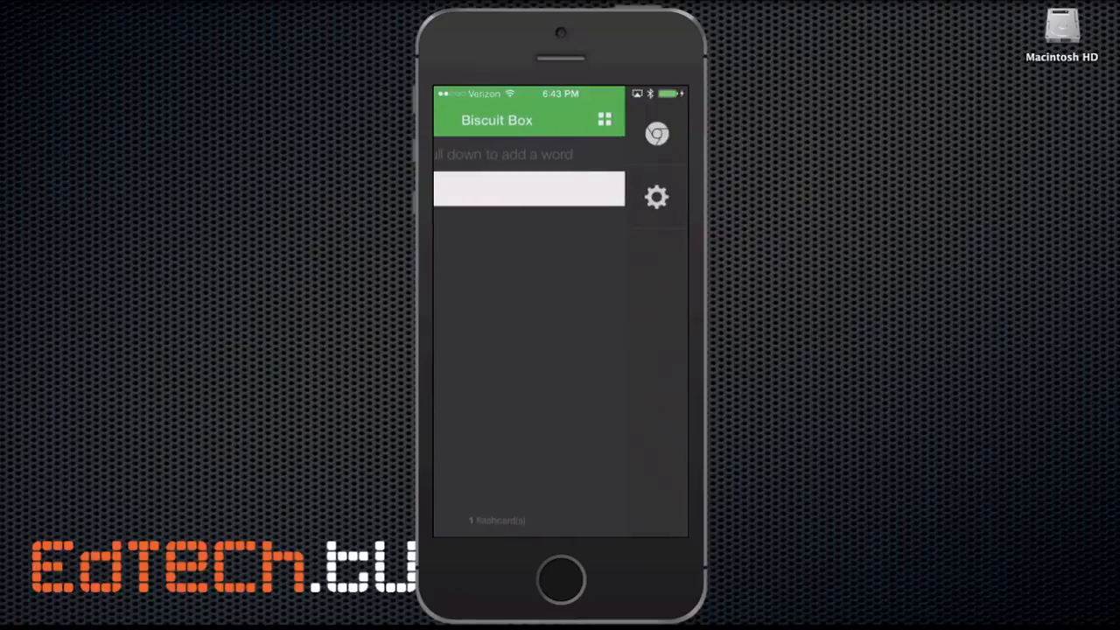
{"action": "left_click", "coordinate": [656, 196]}
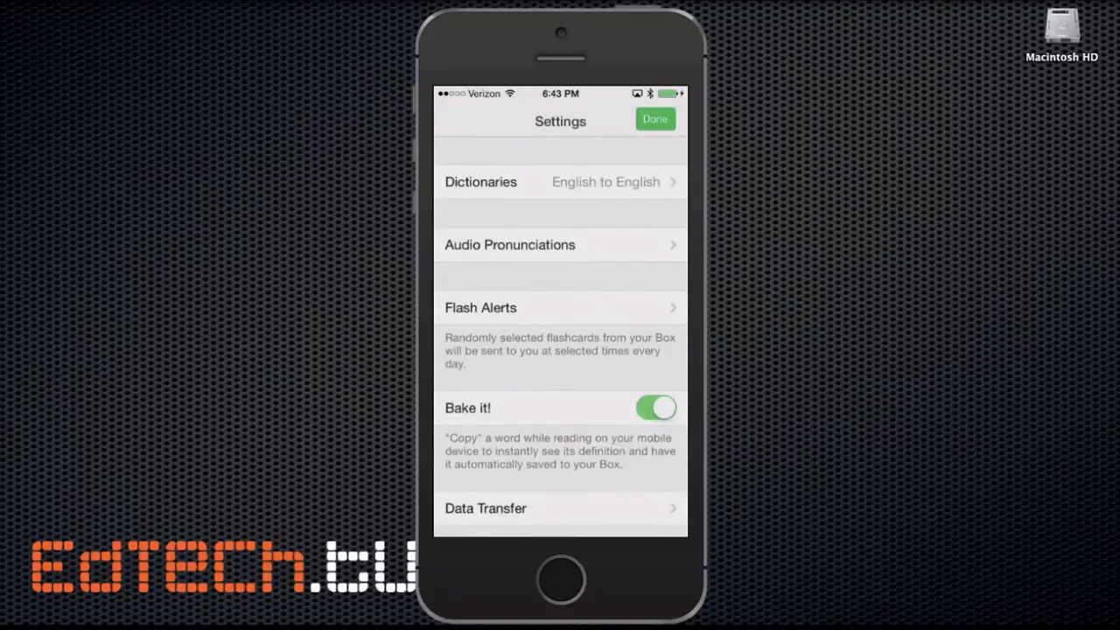
{"action": "left_click", "coordinate": [560, 182]}
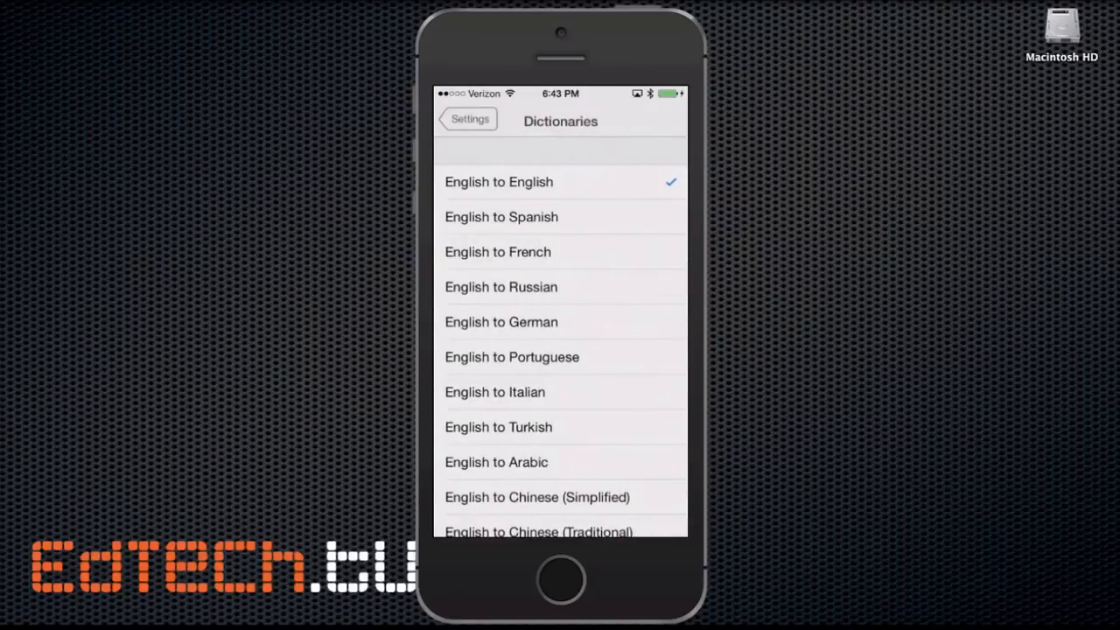
{"action": "scroll", "scroll_direction": "down", "scroll_amount": 3}
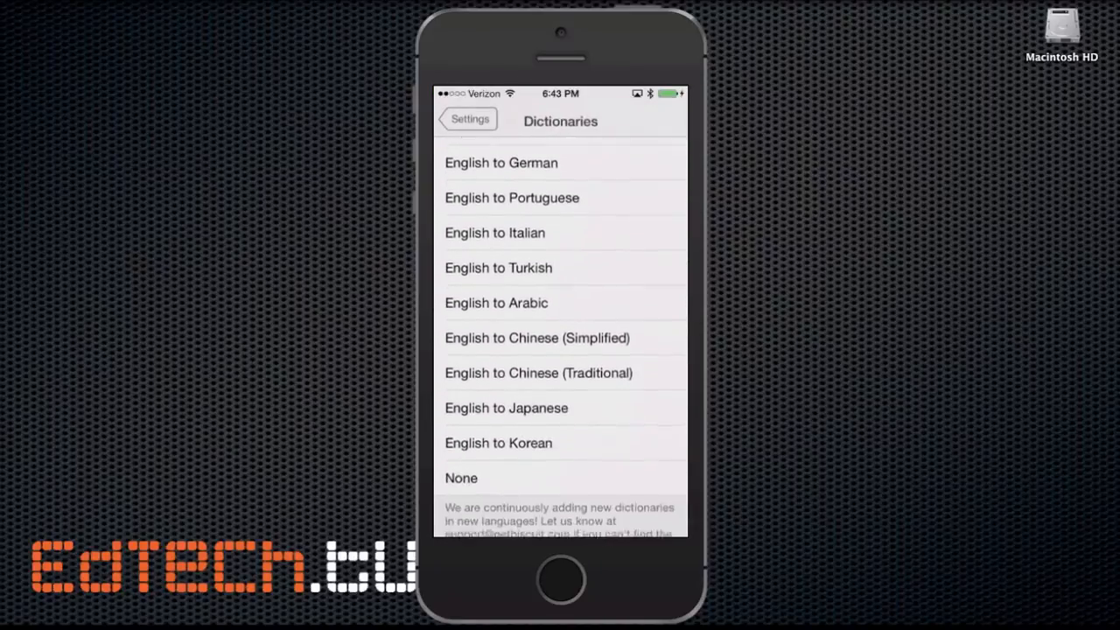
{"action": "scroll", "scroll_direction": "down", "scroll_amount": 3}
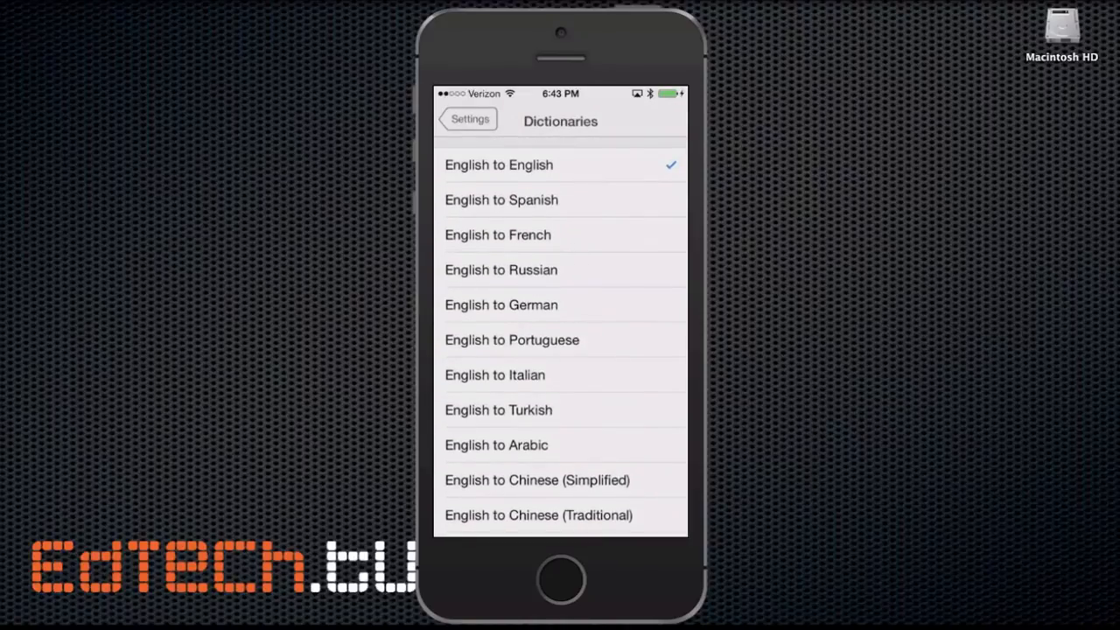
{"action": "scroll", "scroll_direction": "down", "scroll_amount": 3}
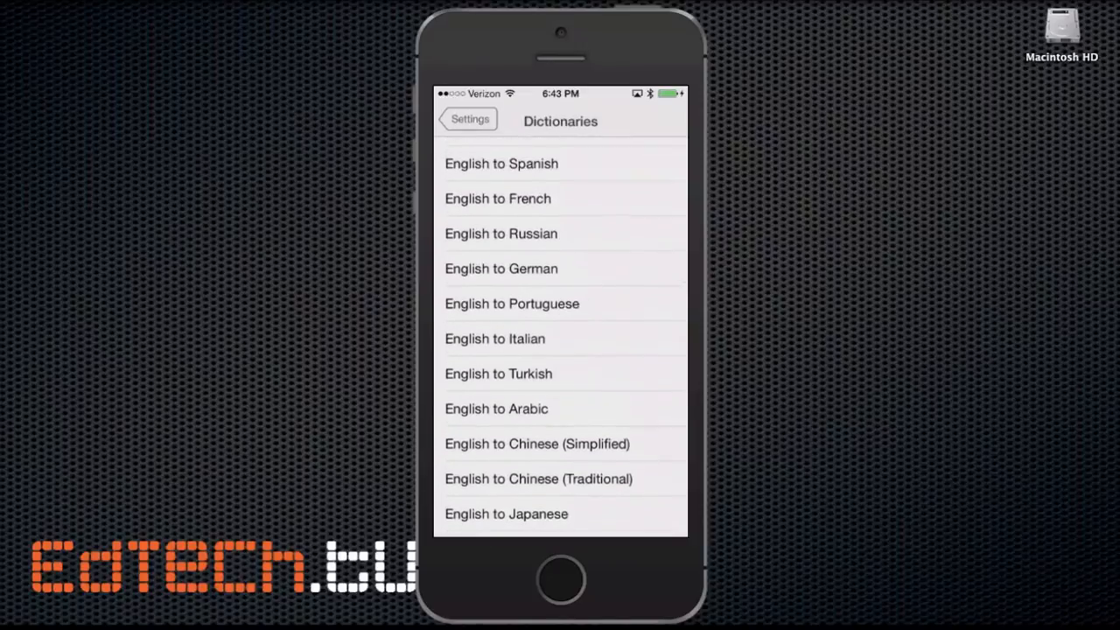
{"action": "scroll", "scroll_direction": "down", "scroll_amount": 3}
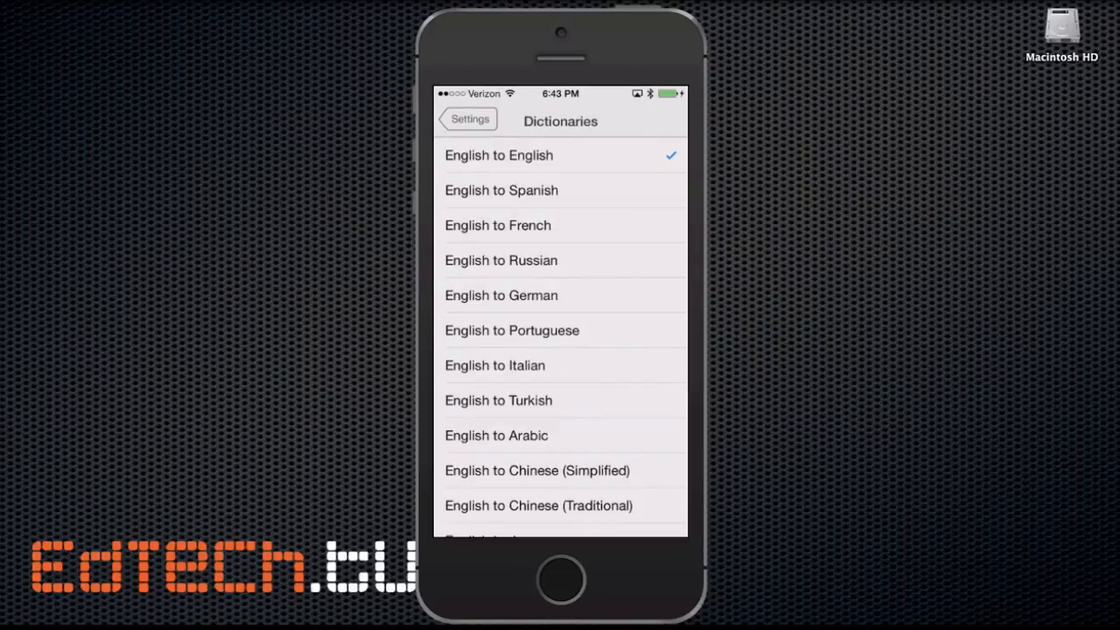
{"action": "scroll", "scroll_direction": "down", "scroll_amount": 3}
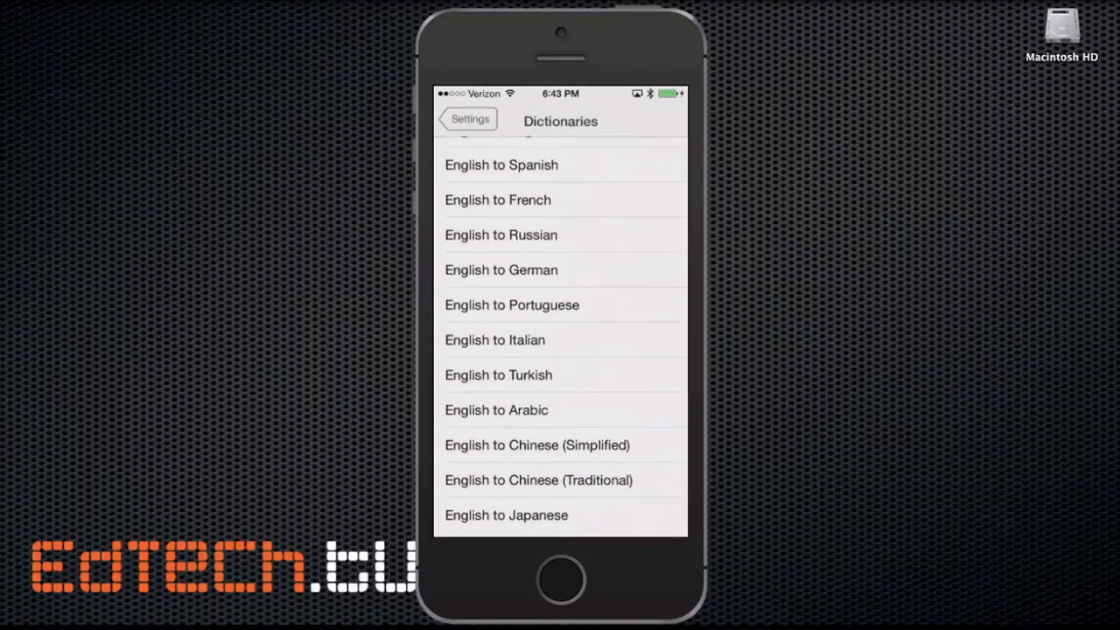
{"action": "scroll", "scroll_direction": "down", "scroll_amount": 3}
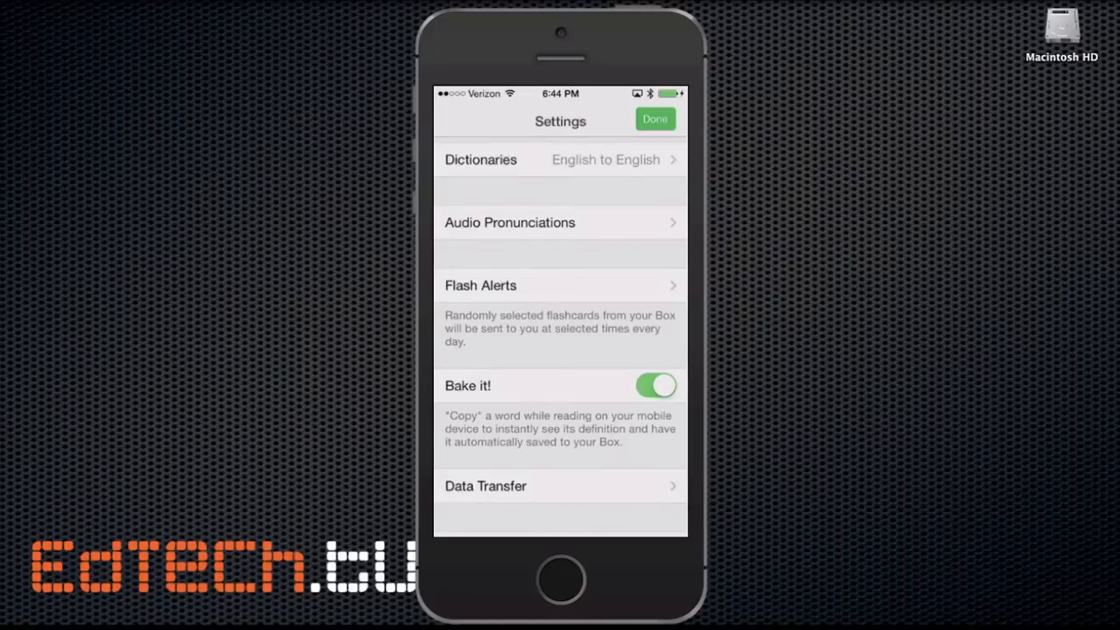
{"action": "left_click", "coordinate": [560, 222]}
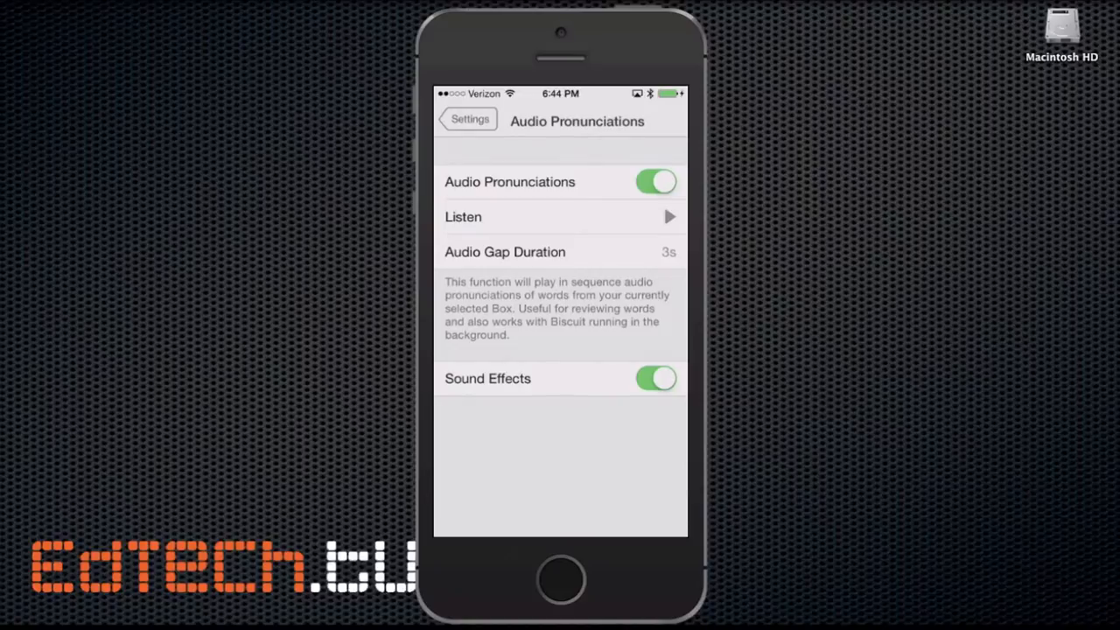
{"action": "left_click", "coordinate": [468, 119]}
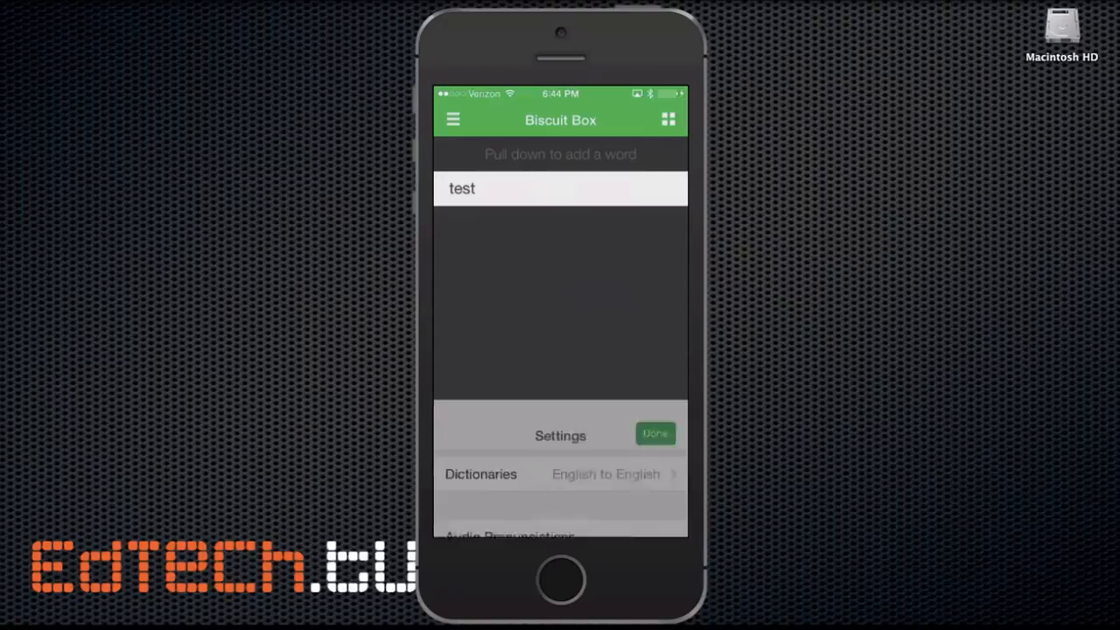
{"action": "left_click", "coordinate": [654, 434]}
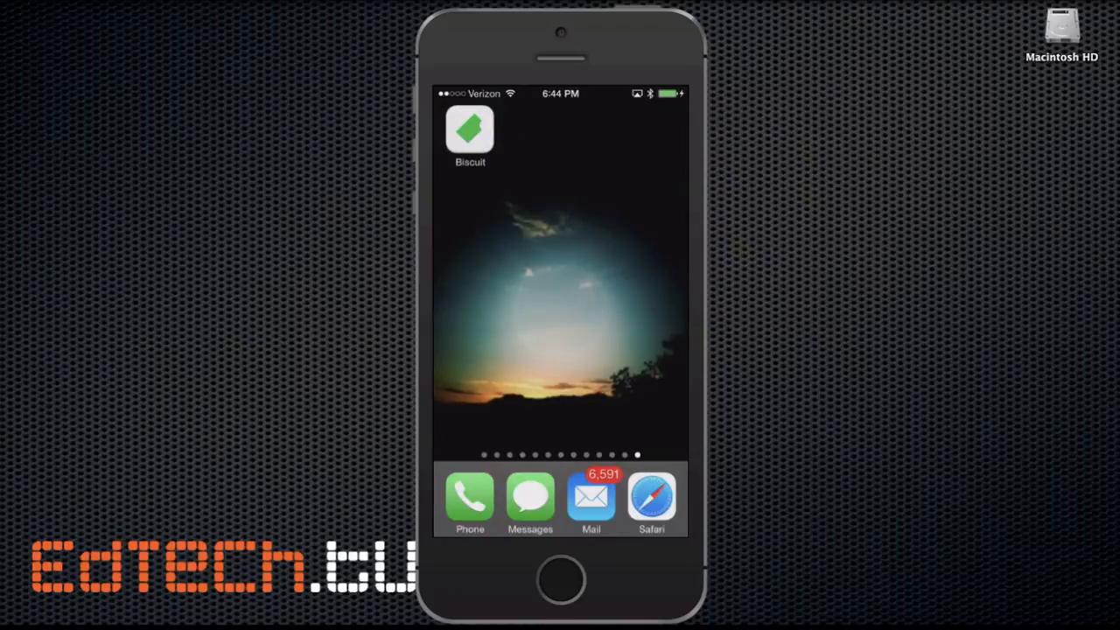
Step: Copy ensemble from the Safari article so Biscuit saves it with its definition, then return to the box
{"action": "left_click", "coordinate": [651, 499]}
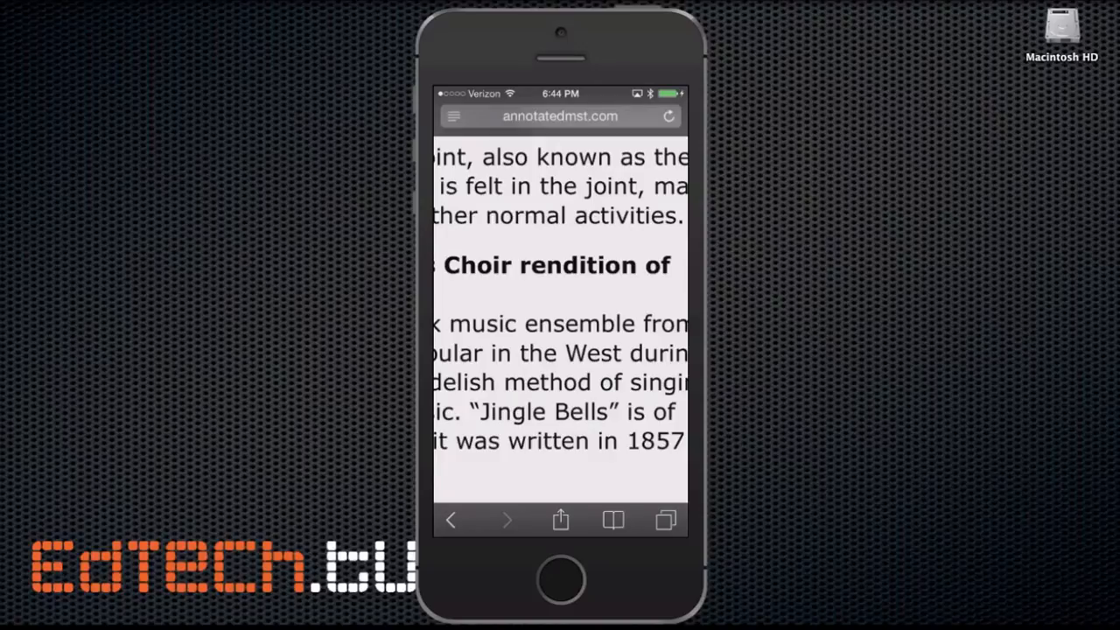
{"action": "double_click", "coordinate": [578, 324]}
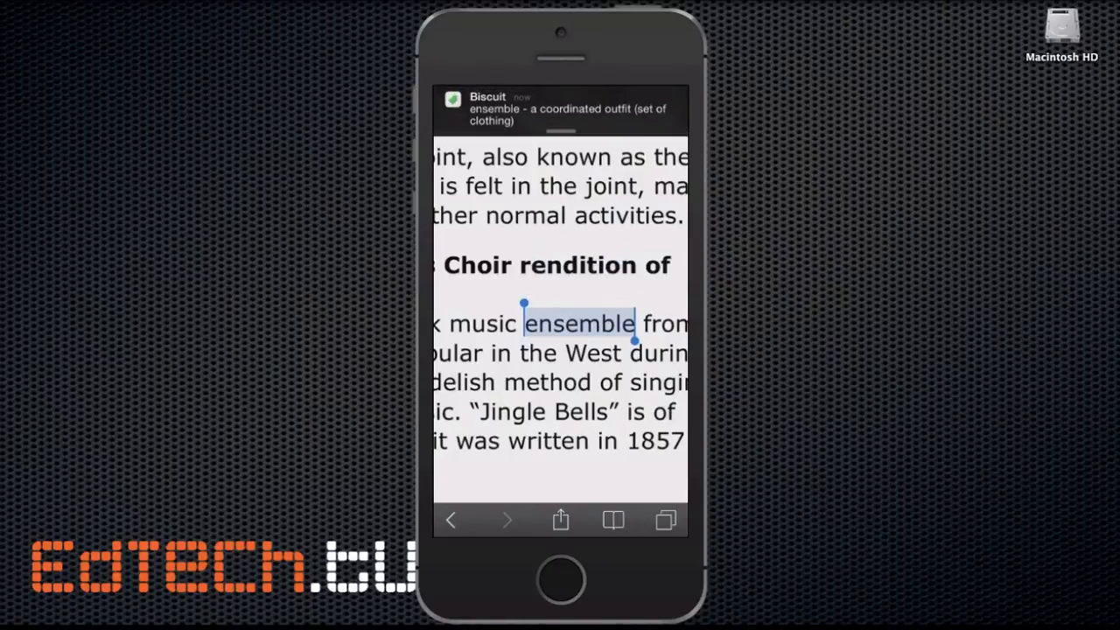
{"action": "left_click", "coordinate": [560, 108]}
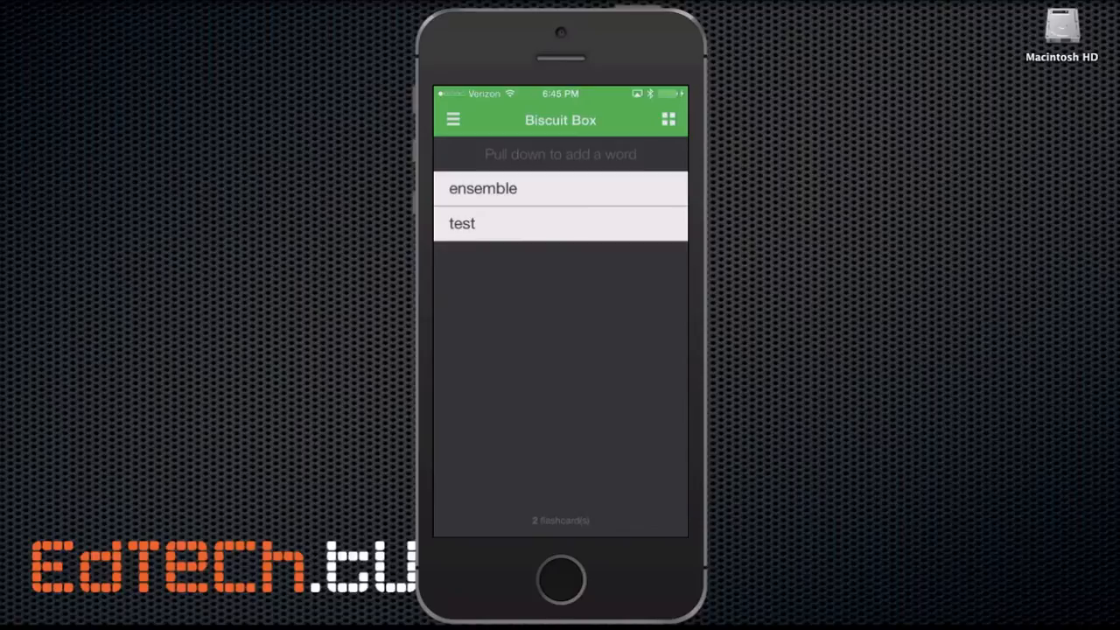
Step: Reveal ensemble's saved definition, review its edit view and finish editing
{"action": "left_click", "coordinate": [483, 189]}
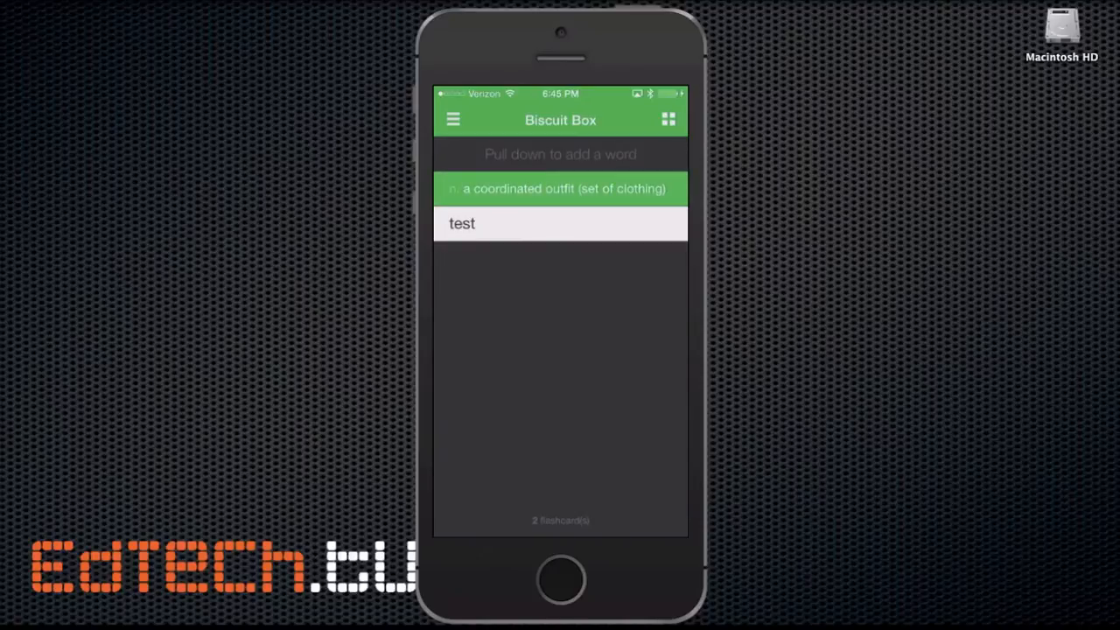
{"action": "left_click", "coordinate": [560, 154]}
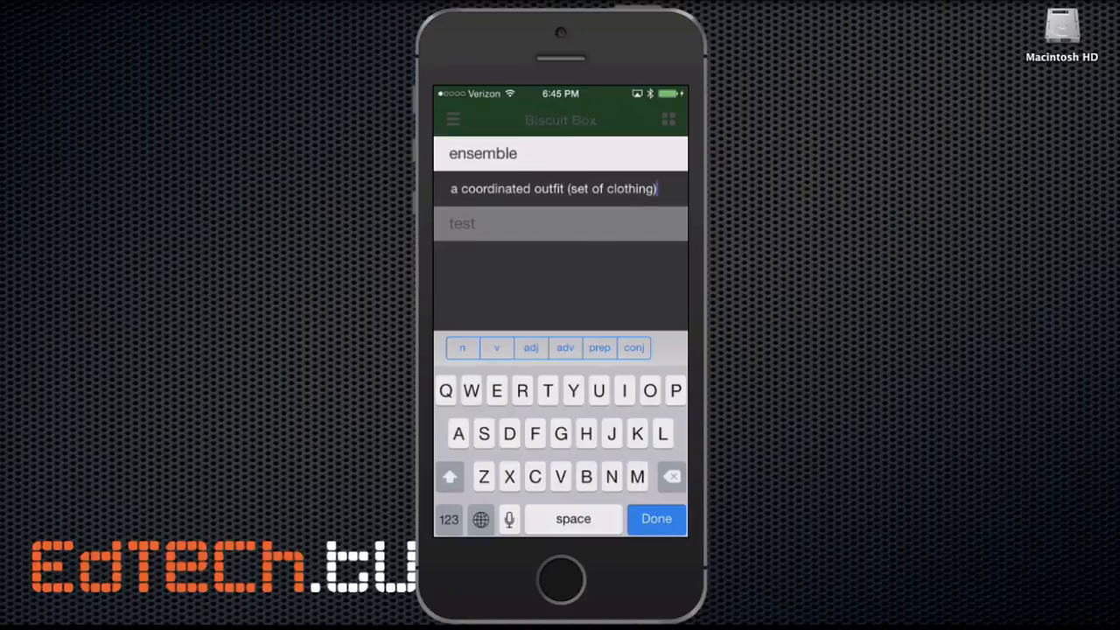
{"action": "left_click", "coordinate": [654, 518]}
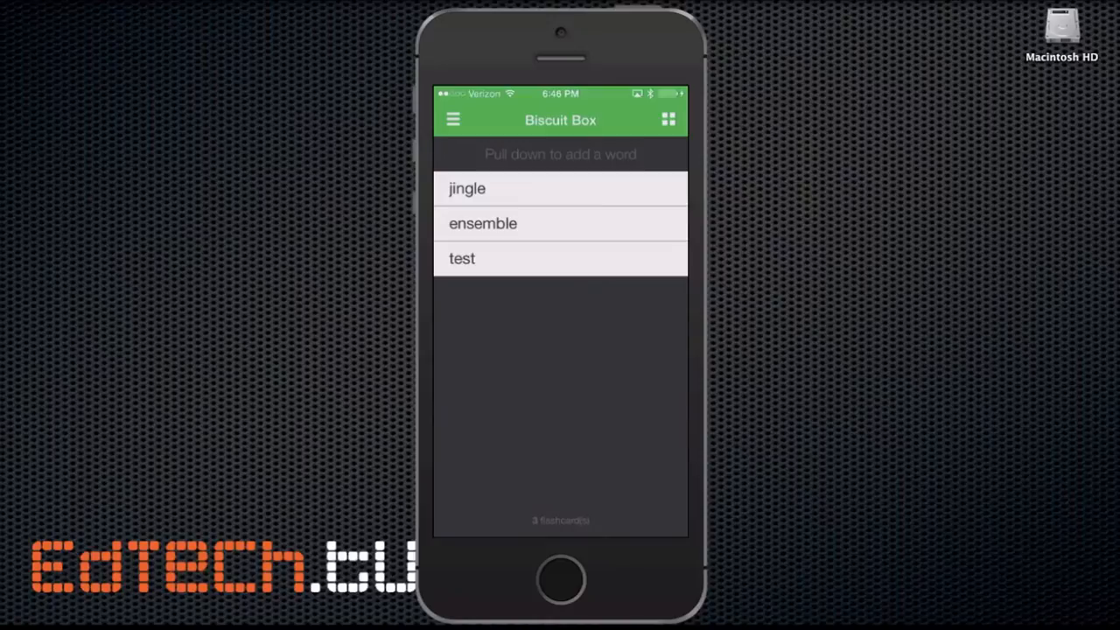
Step: Swipe jingle away to remove it, leaving ensemble and test, and show the lists overview
{"action": "left_click_drag", "start_coordinate": [569, 189], "coordinate": [455, 189]}
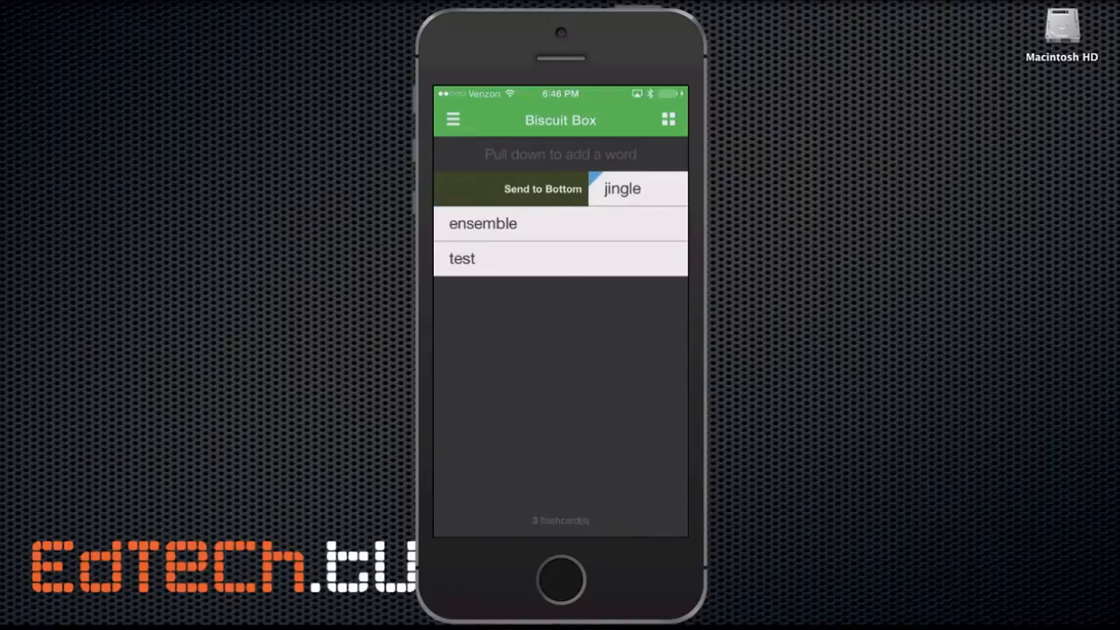
{"action": "left_click", "coordinate": [543, 189]}
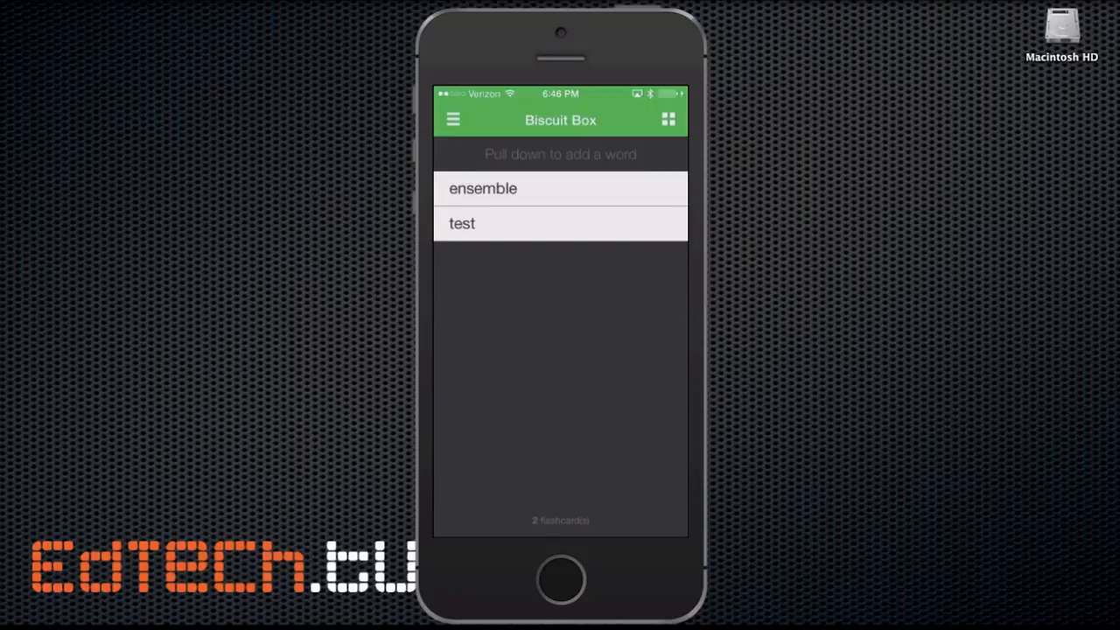
{"action": "left_click", "coordinate": [452, 119]}
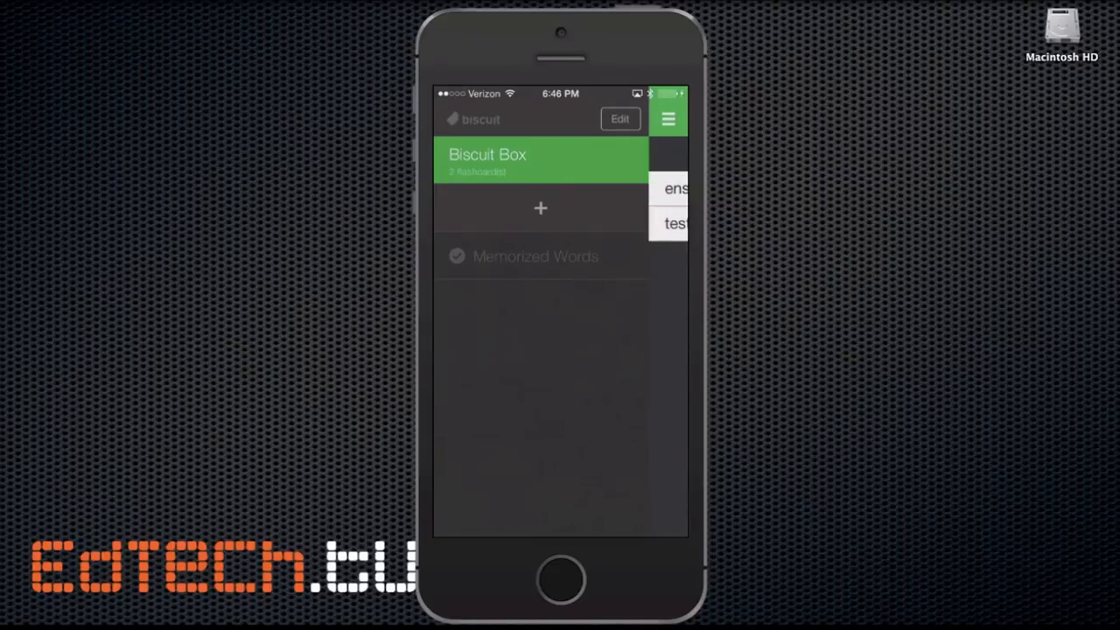
Step: In Memorized Words, delete indicating so five words remain, then leave the list
{"action": "left_click", "coordinate": [536, 256]}
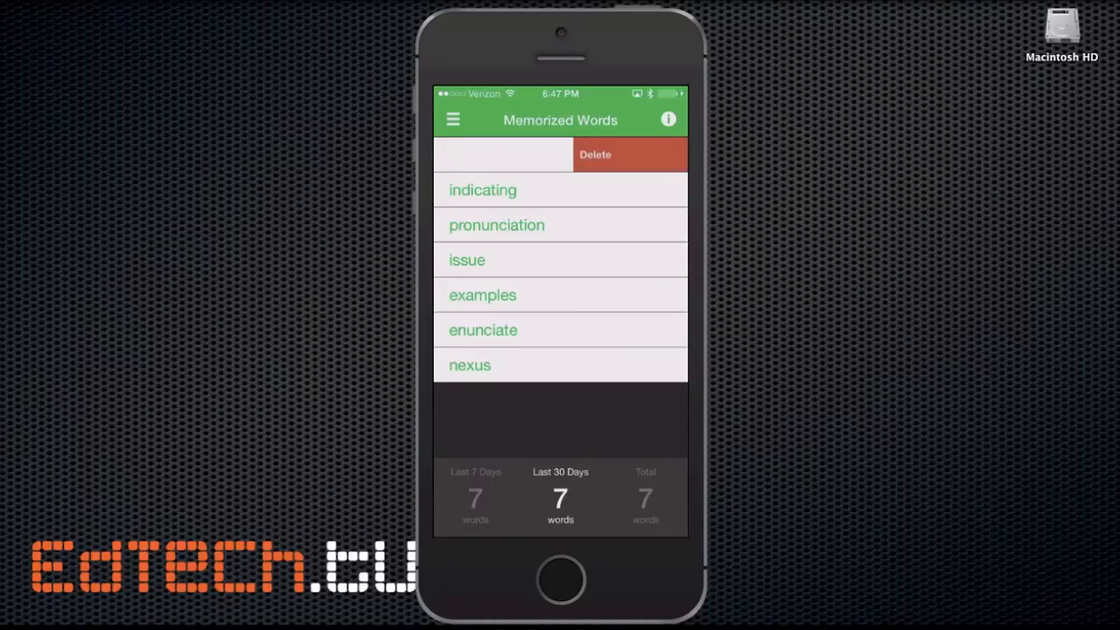
{"action": "left_click", "coordinate": [595, 154]}
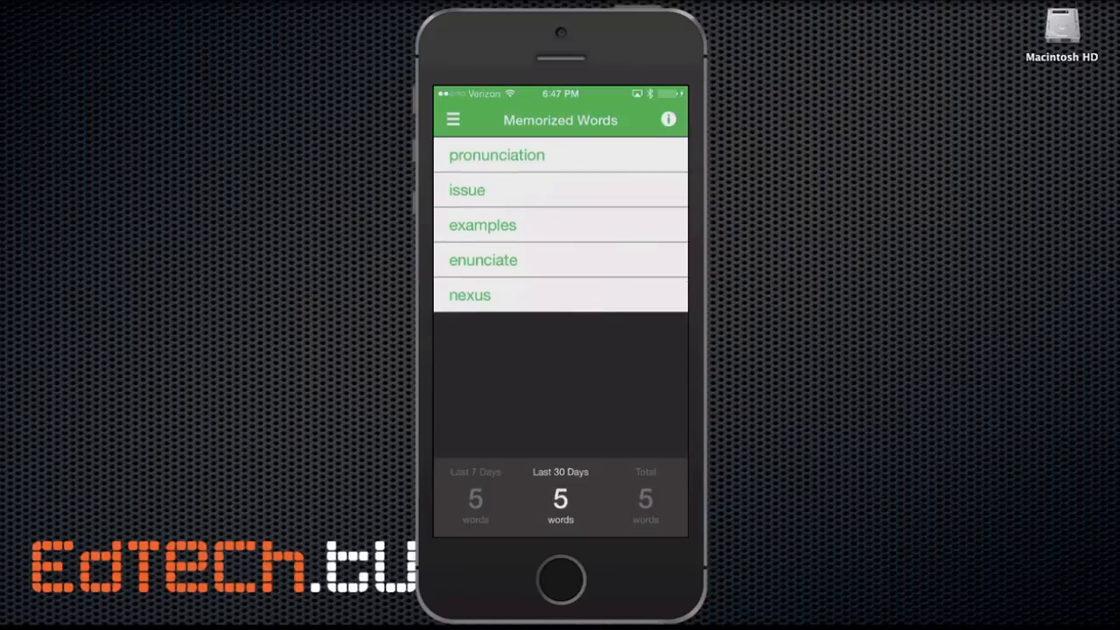
{"action": "left_click", "coordinate": [454, 119]}
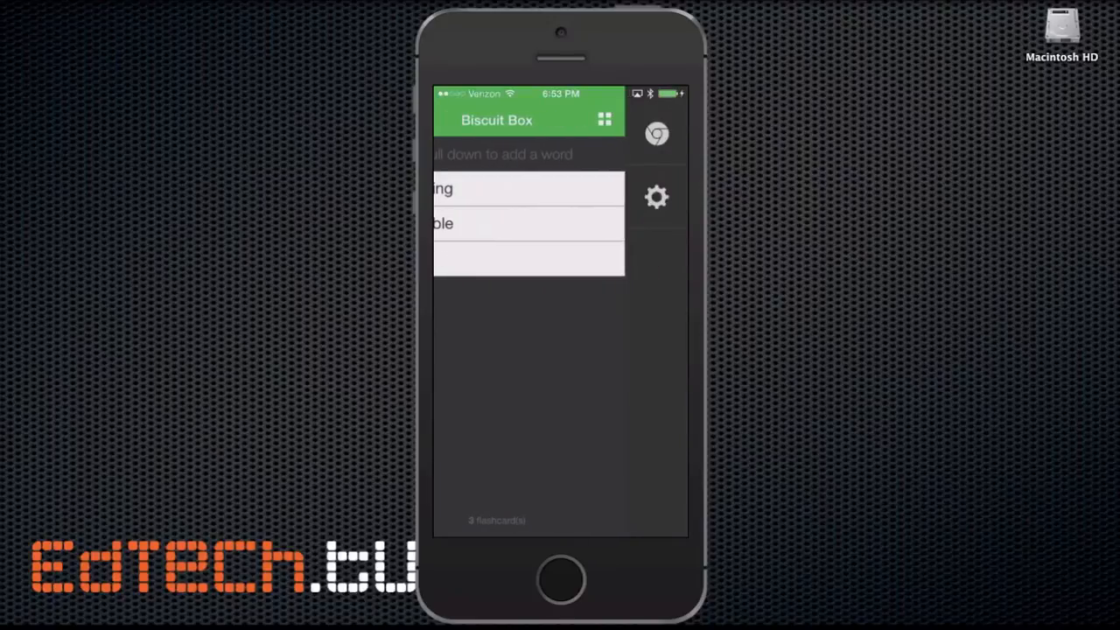
Step: In Settings > Flash Alerts, enable alerts 2:00 PM–10:00 PM, 1 a day, marked flashcards only, and close settings
{"action": "left_click", "coordinate": [657, 196]}
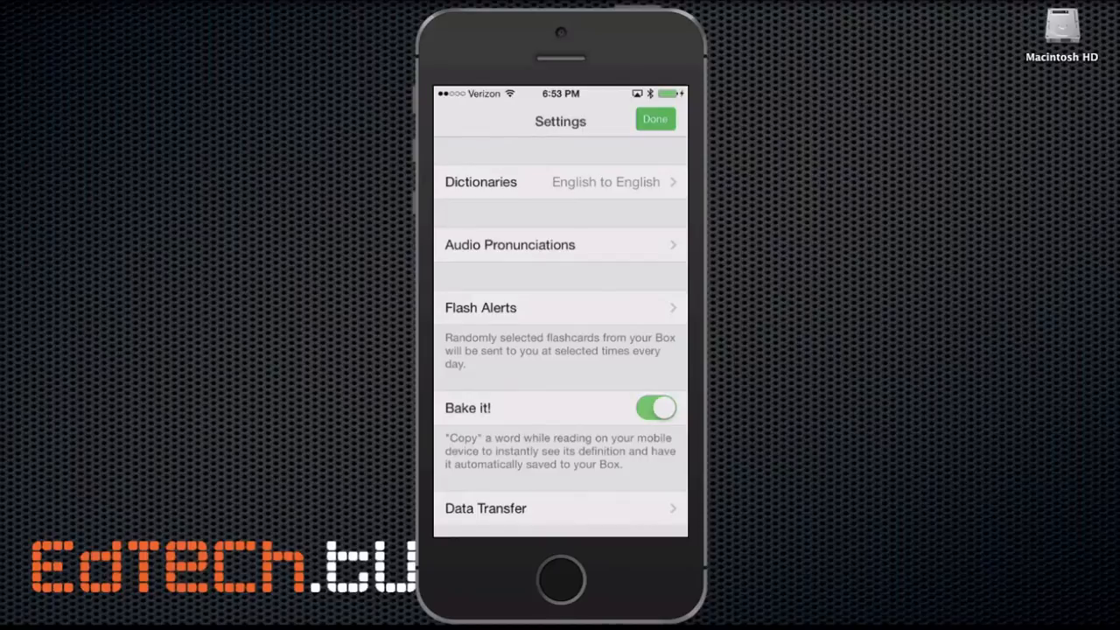
{"action": "scroll", "scroll_direction": "down", "scroll_amount": 3}
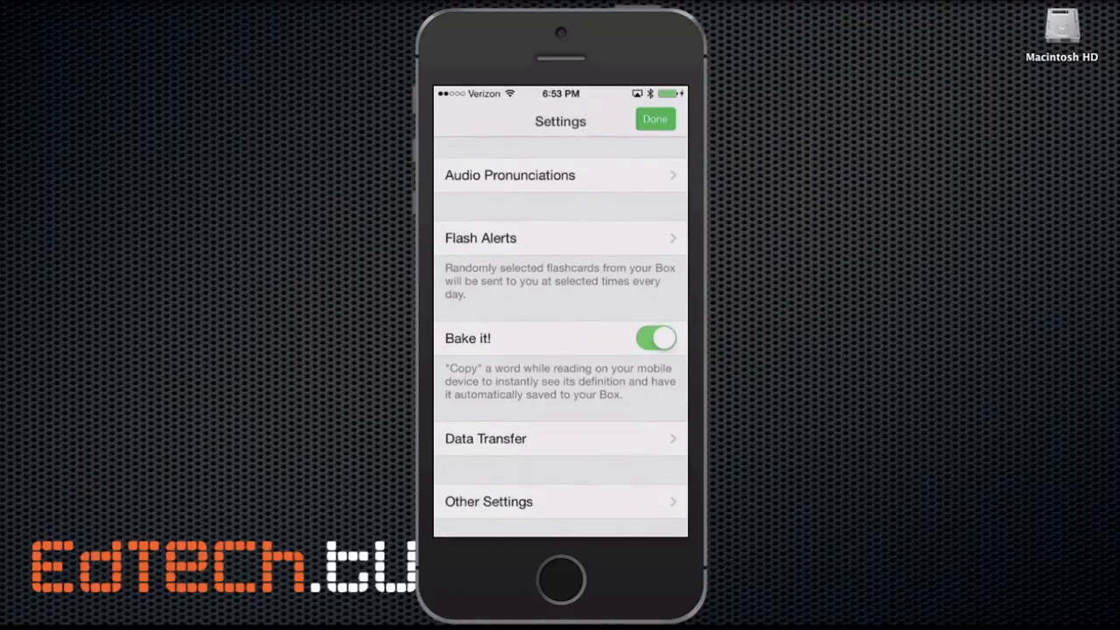
{"action": "scroll", "scroll_direction": "down", "scroll_amount": 3}
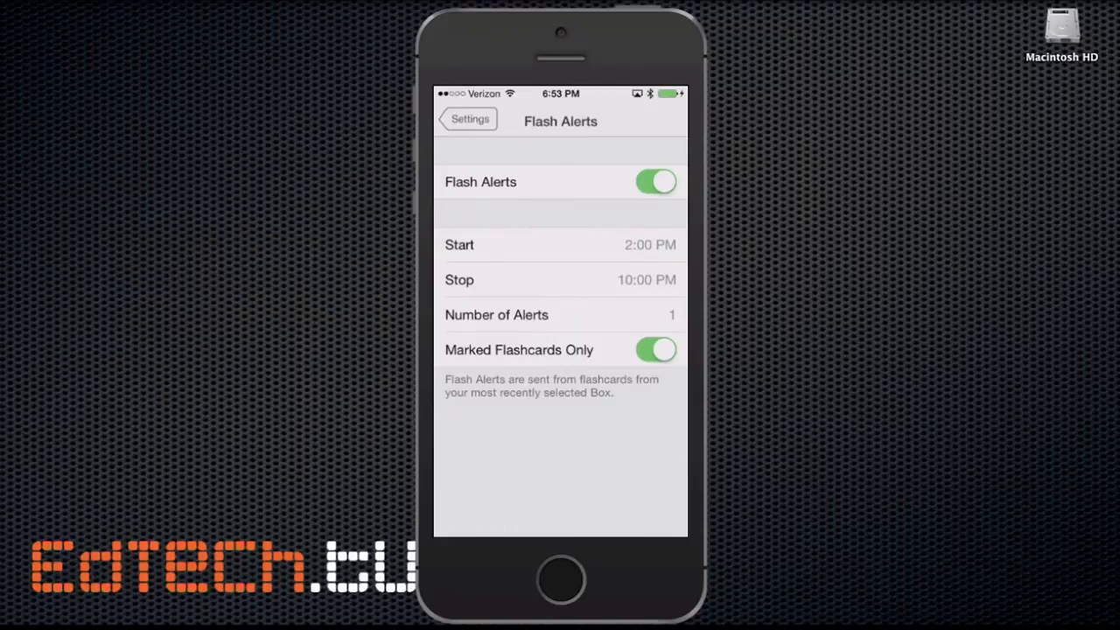
{"action": "left_click", "coordinate": [467, 119]}
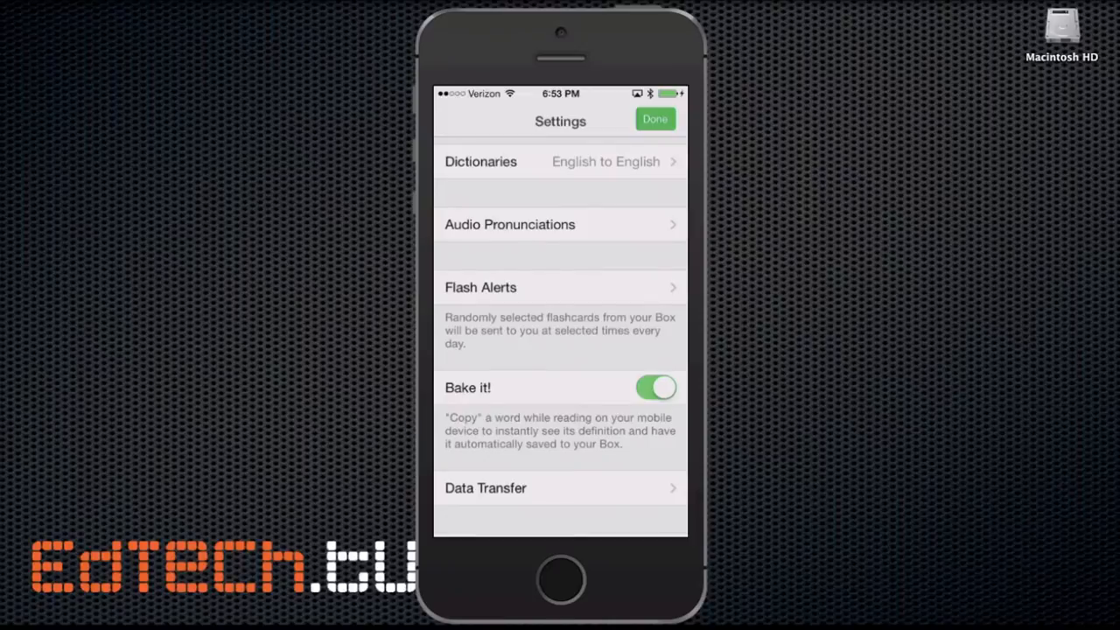
{"action": "left_click", "coordinate": [654, 119]}
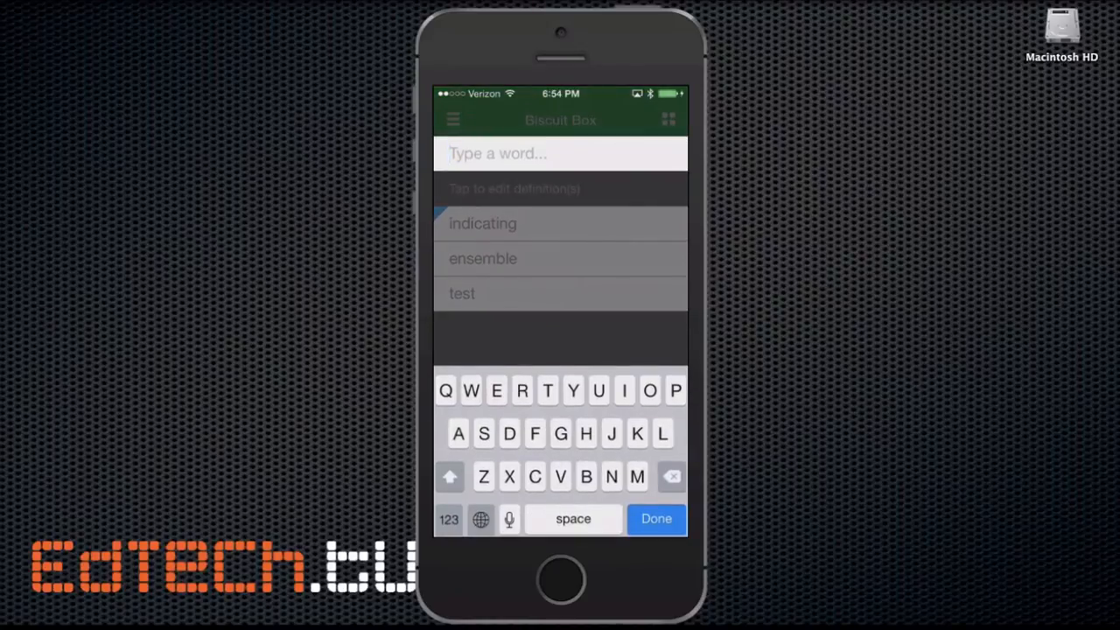
Step: Enter dissapointments into the Type a word field, leaving it awaiting a definition
{"action": "type", "text": "dissapointments"}
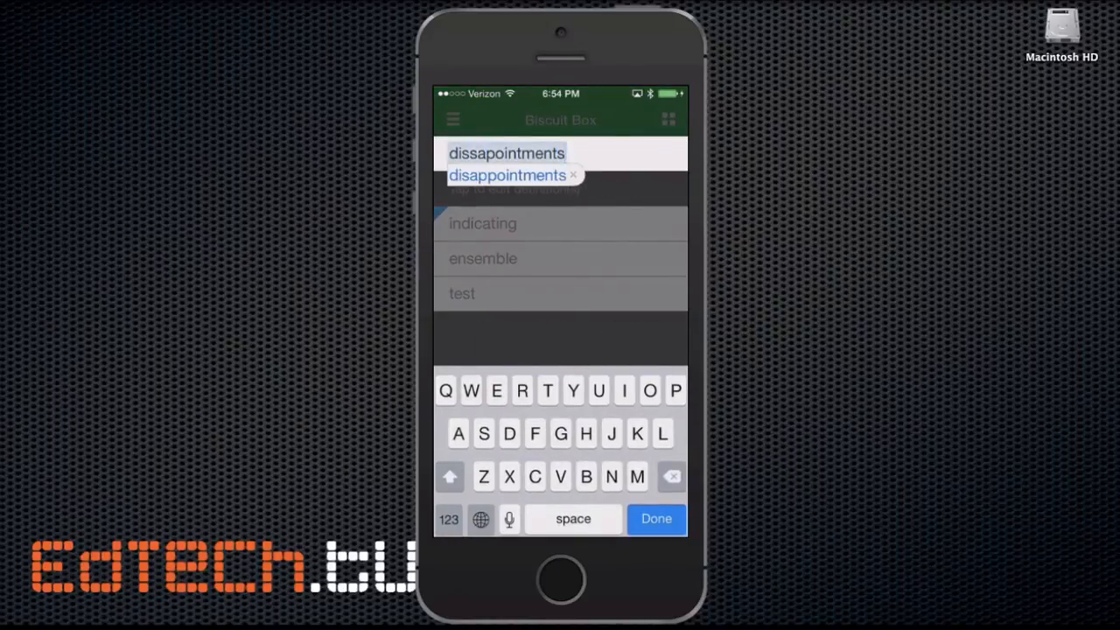